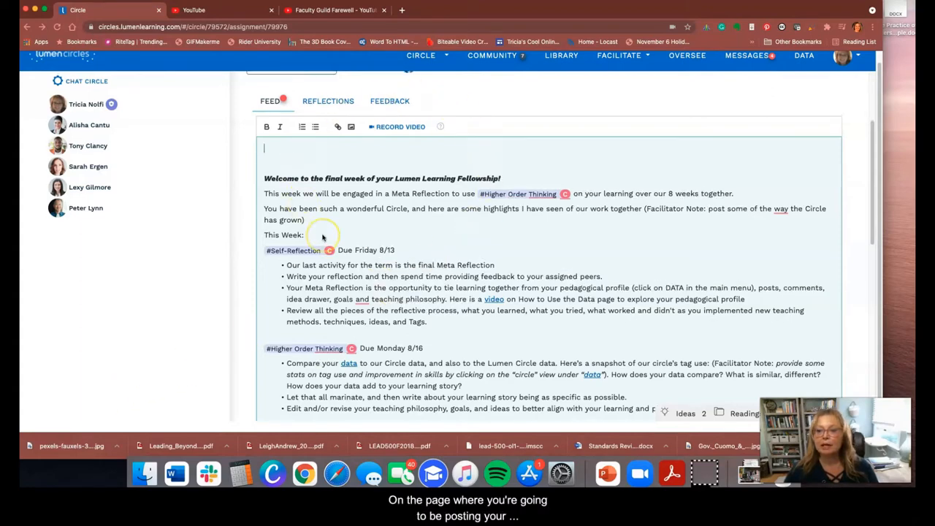
Type 'Week 8 Video Message' as the post's first line and switch to the Faculty Guild Farewell video
scroll(down, 3)
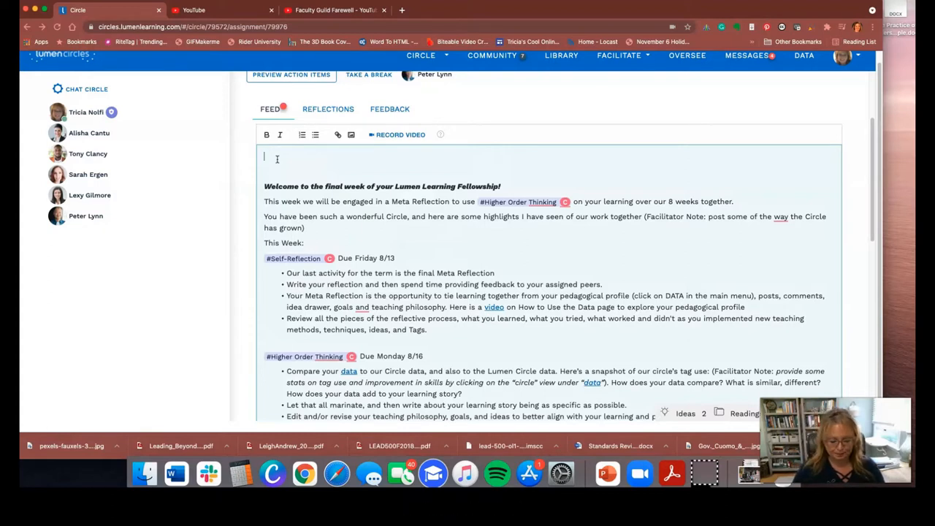
text(Week 8 Video Me)
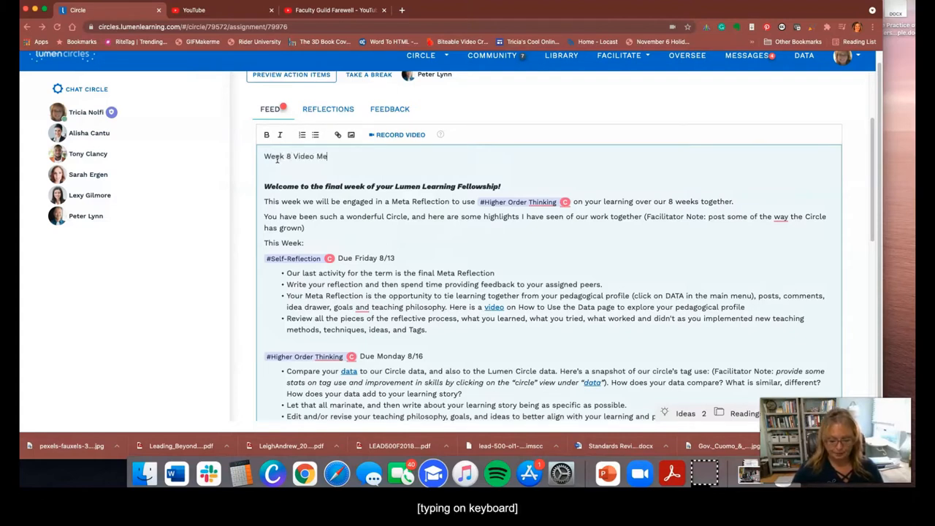
text(ssage)
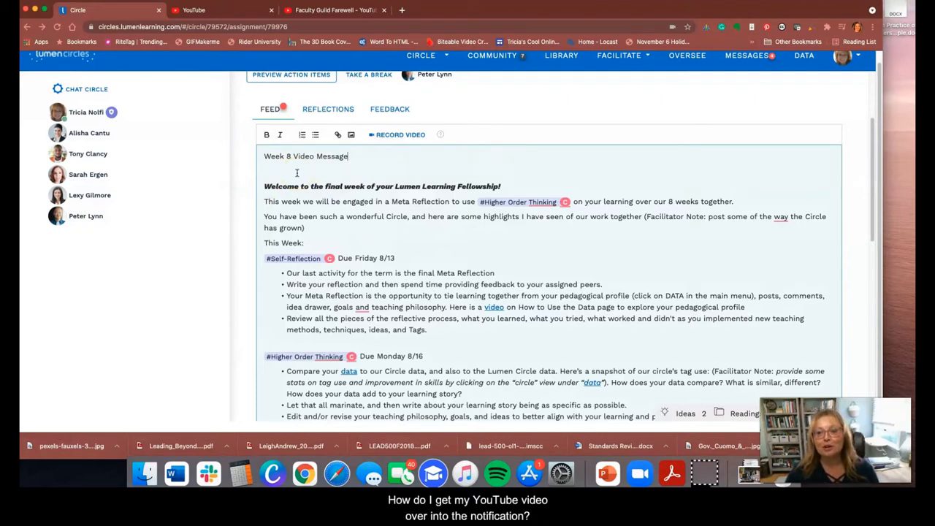
click(335, 9)
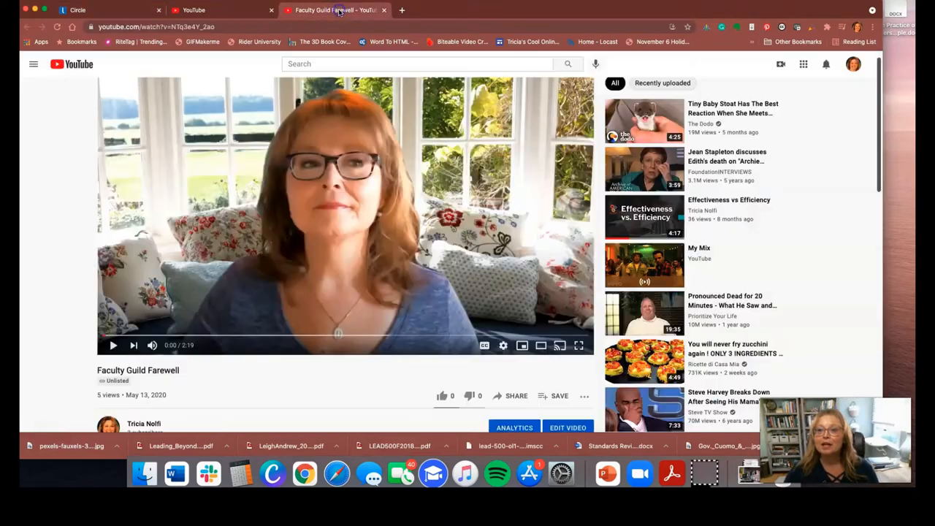
mouse_move(283, 378)
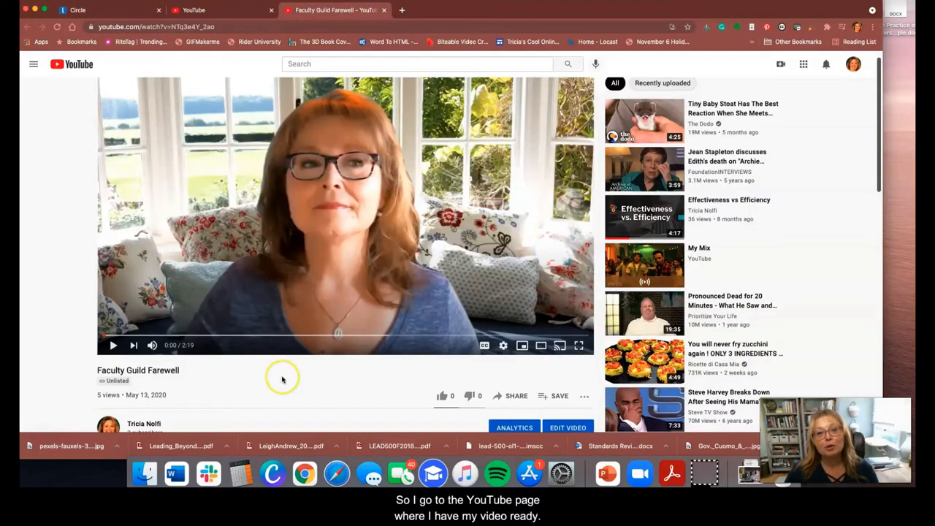
mouse_move(381, 411)
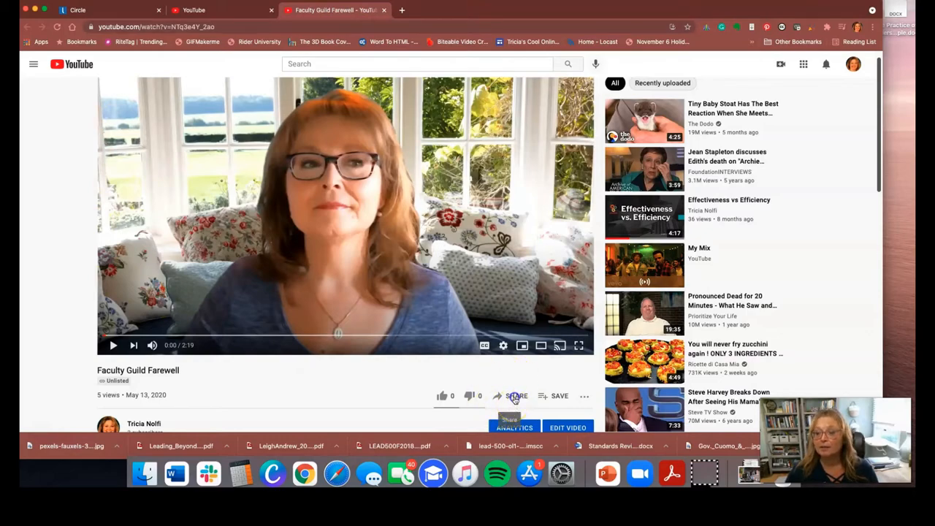
Copy the Faculty Guild Farewell video's youtu.be share link
click(514, 395)
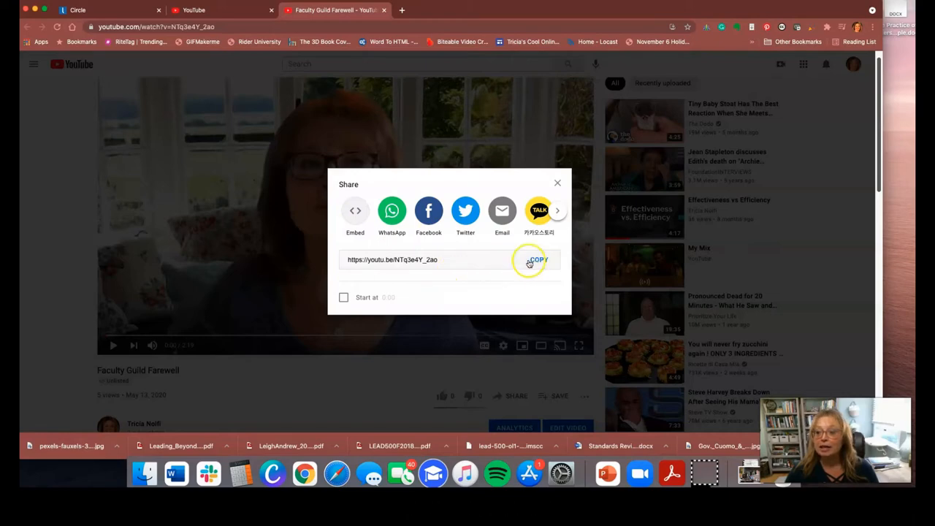
click(539, 260)
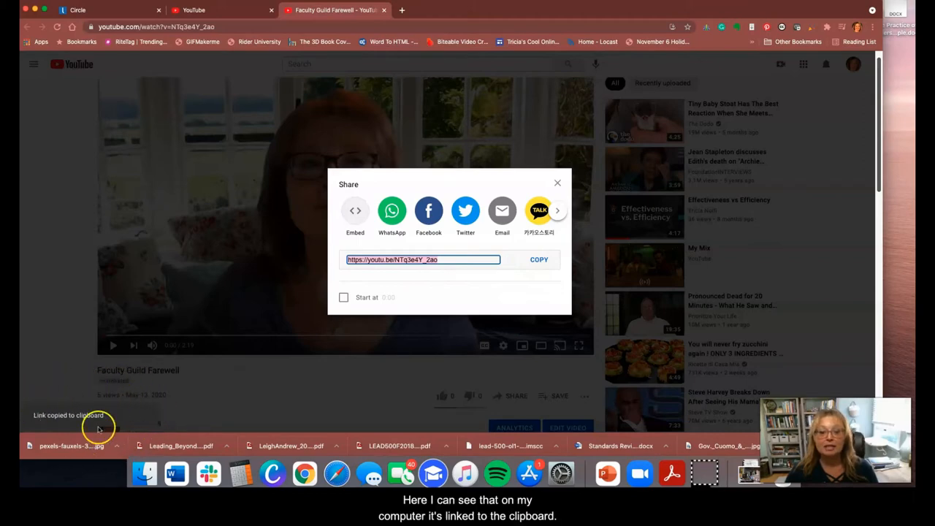
mouse_move(217, 384)
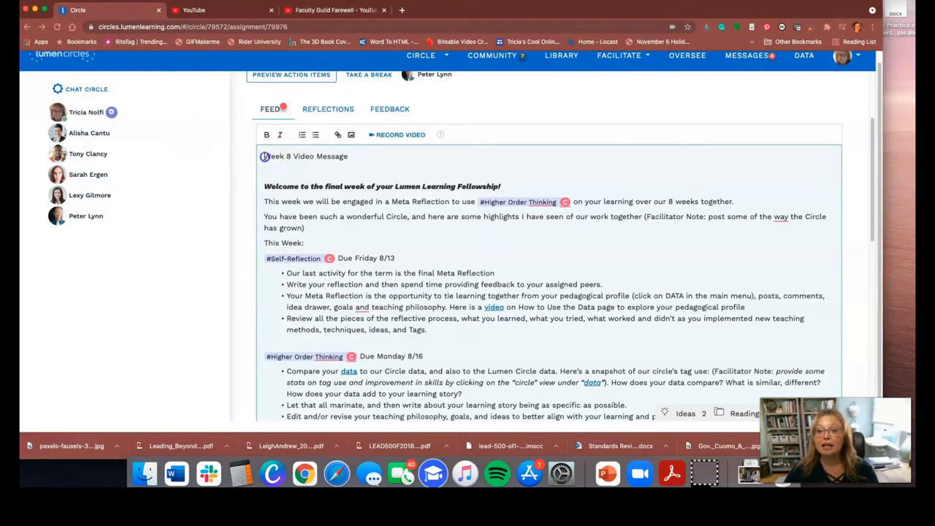
triple_click(304, 156)
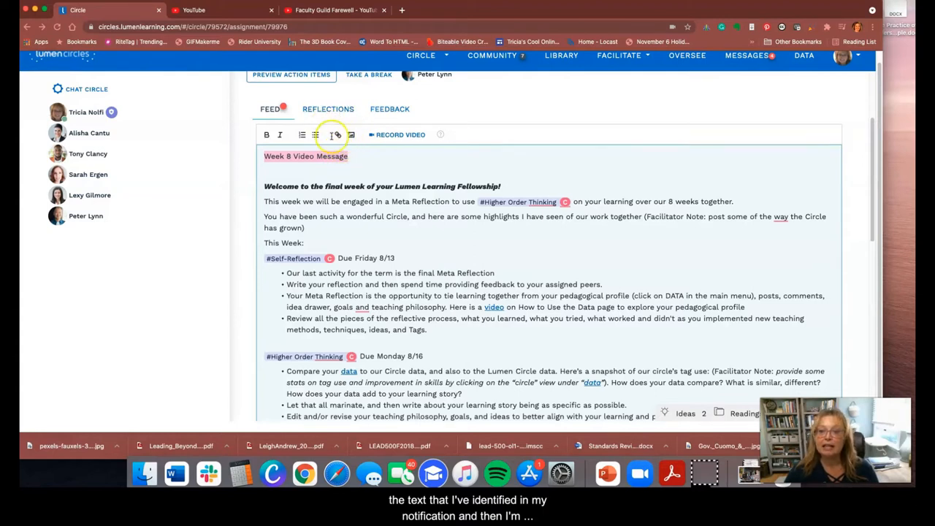
mouse_move(337, 136)
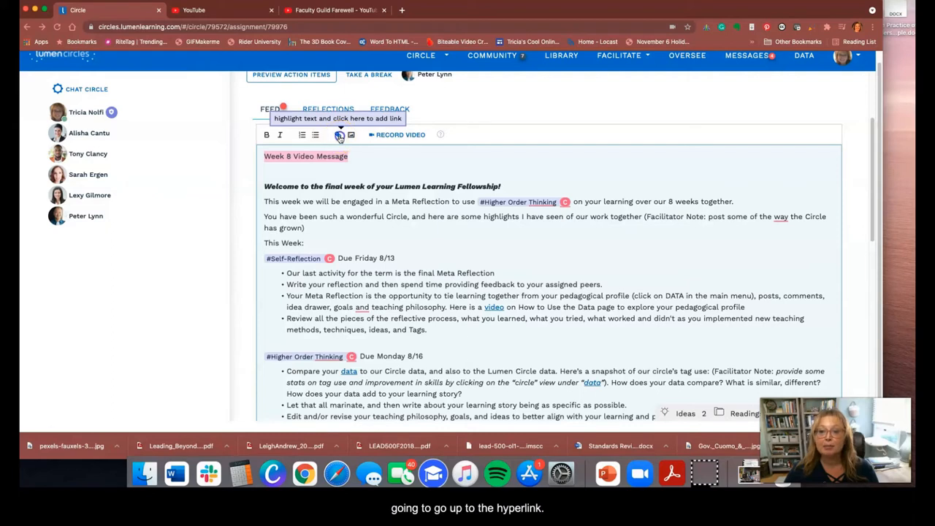
click(337, 134)
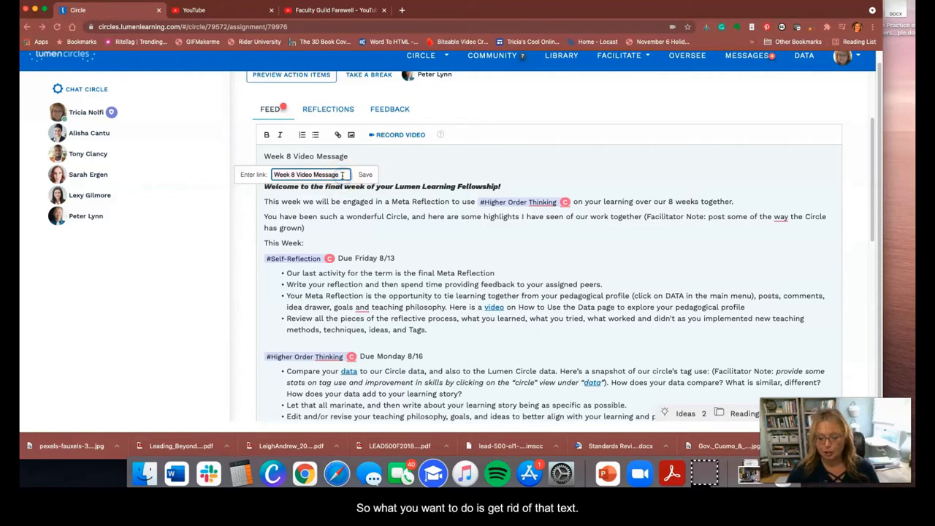
key(backspace)
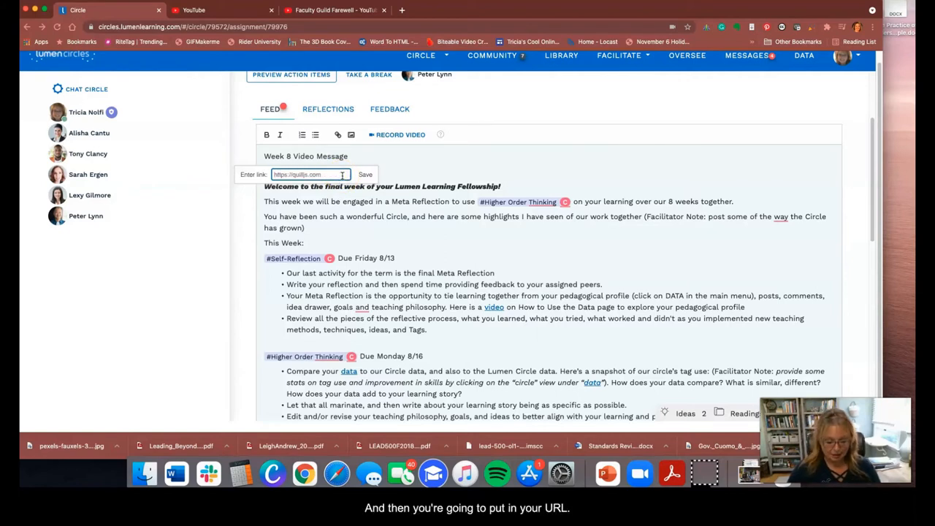
text(https://youtu.be/NTq3e4Y_2o)
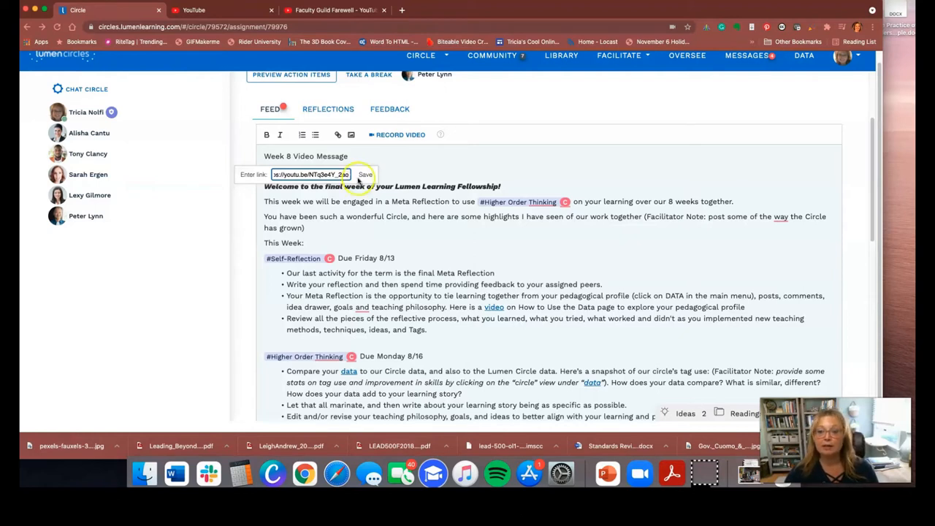
click(365, 174)
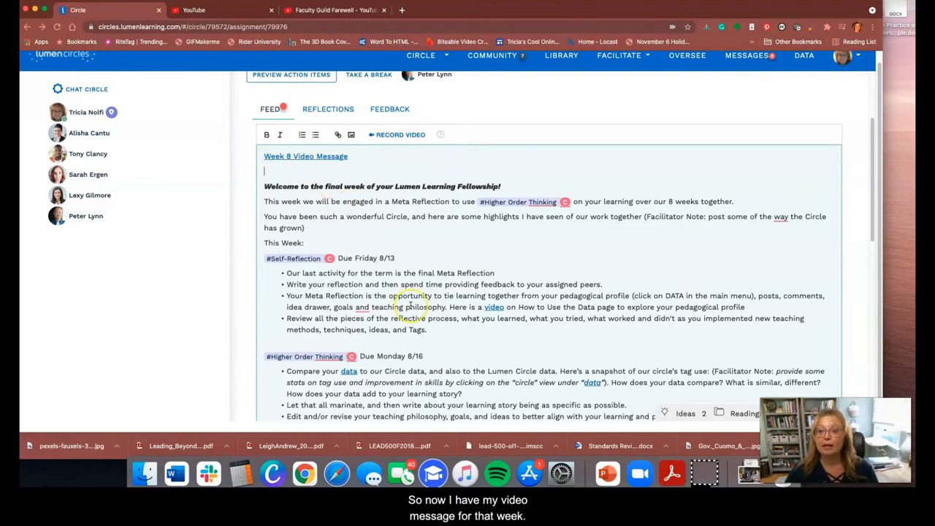
Post the Week 8 notification to the circle's activity feed
scroll(down, 3)
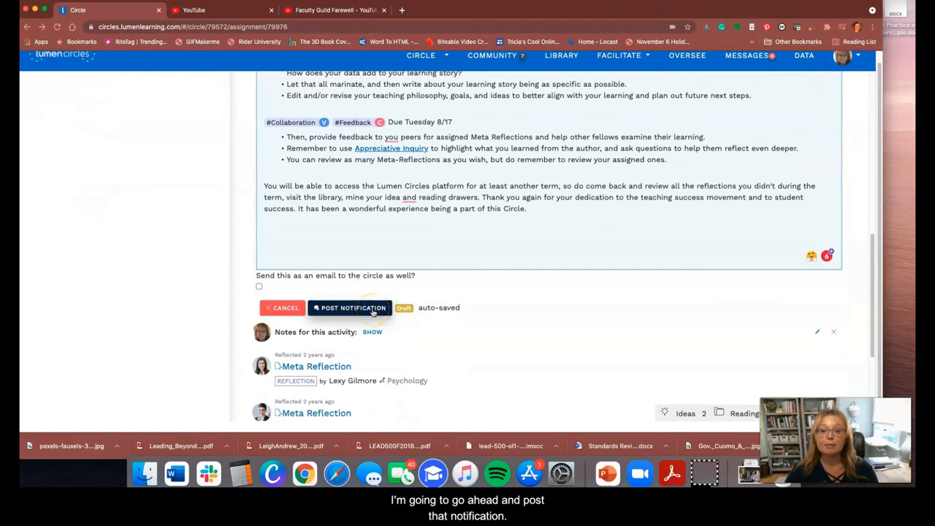
click(349, 308)
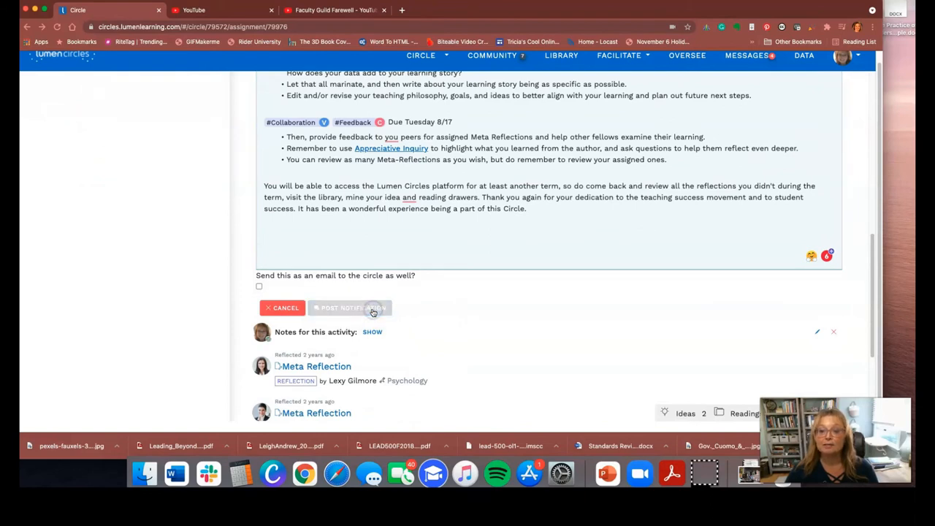
click(351, 308)
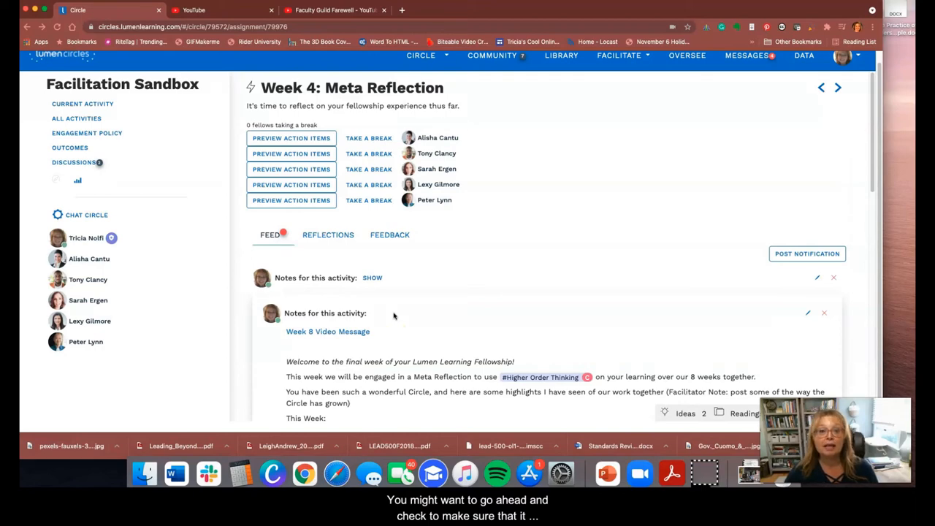
Test the posted 'Week 8 Video Message' link opens the Faculty Guild Farewell video
scroll(down, 3)
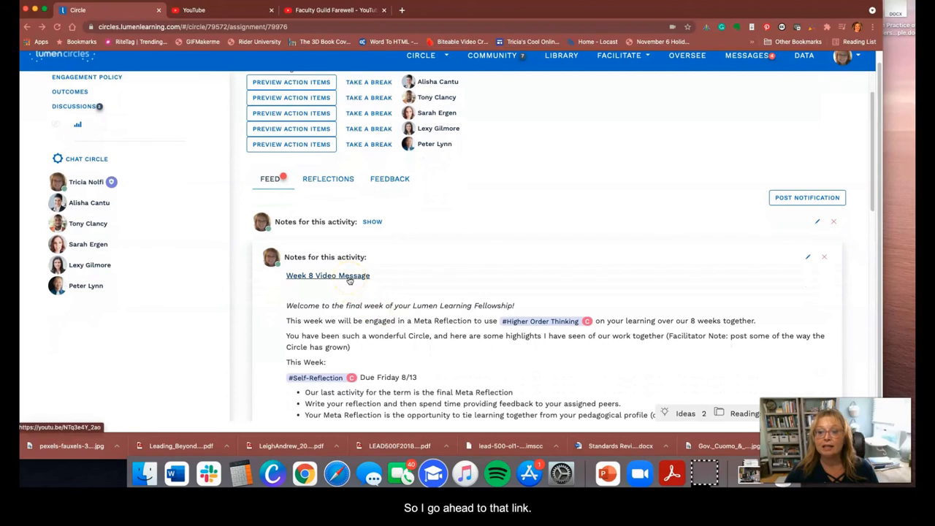
click(327, 276)
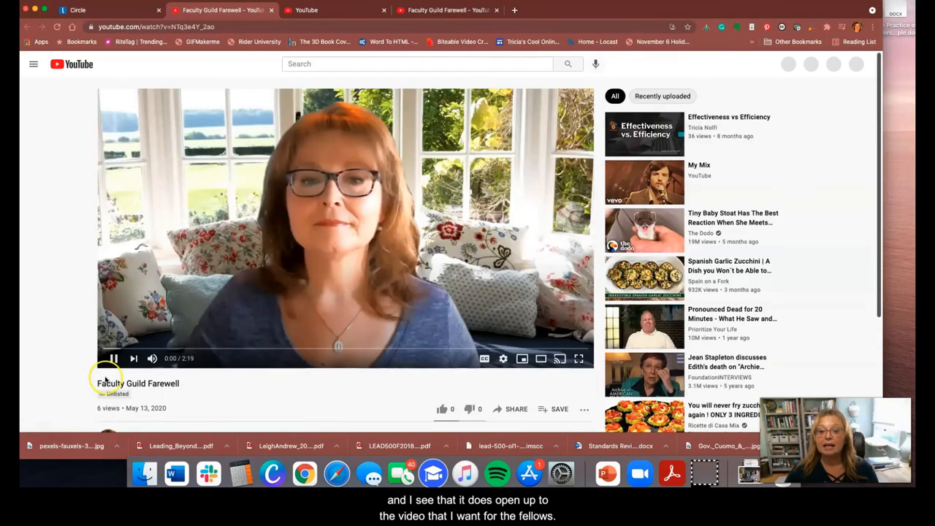
click(113, 358)
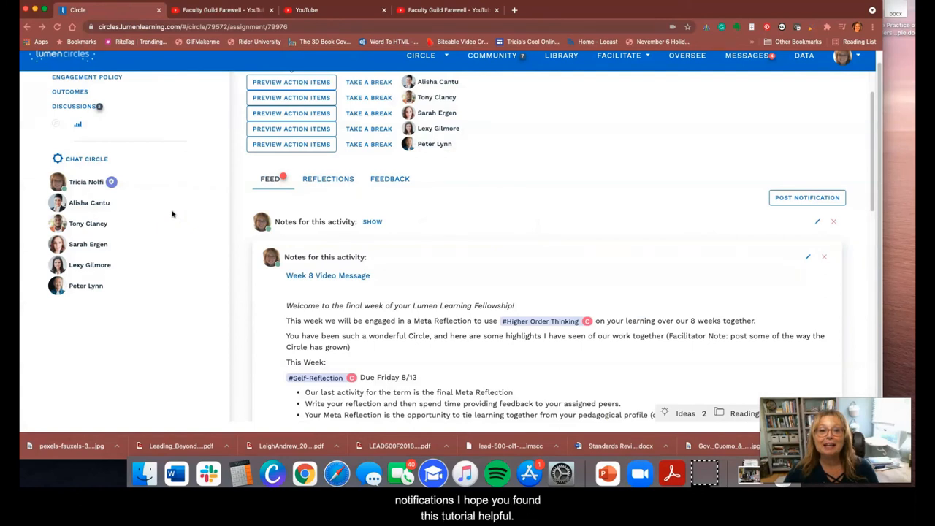
mouse_move(137, 430)
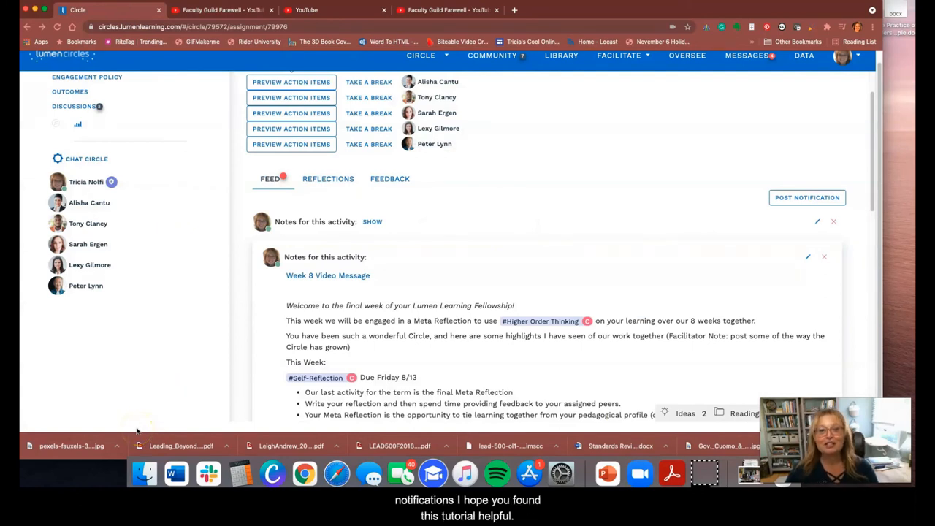